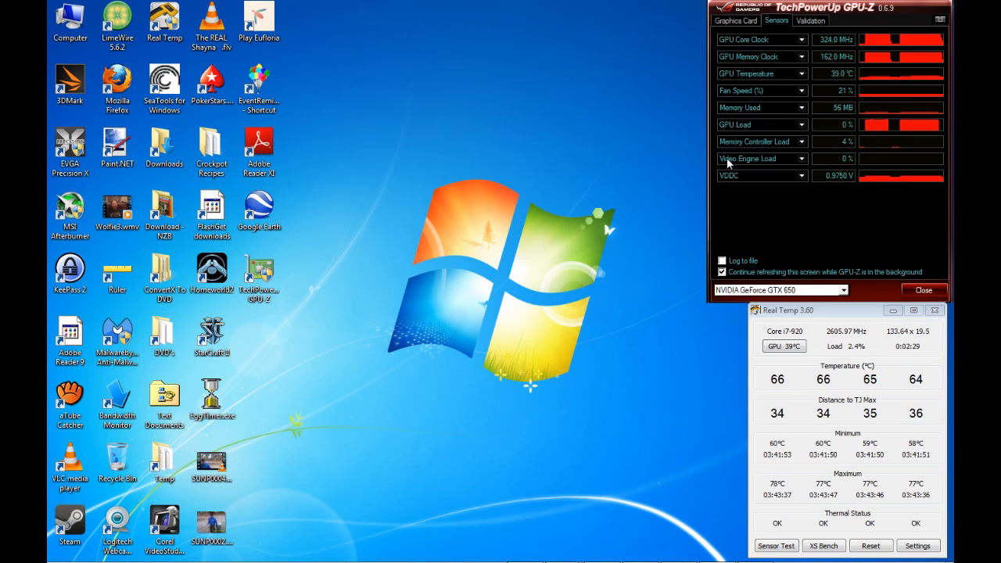
mouse_move(798, 139)
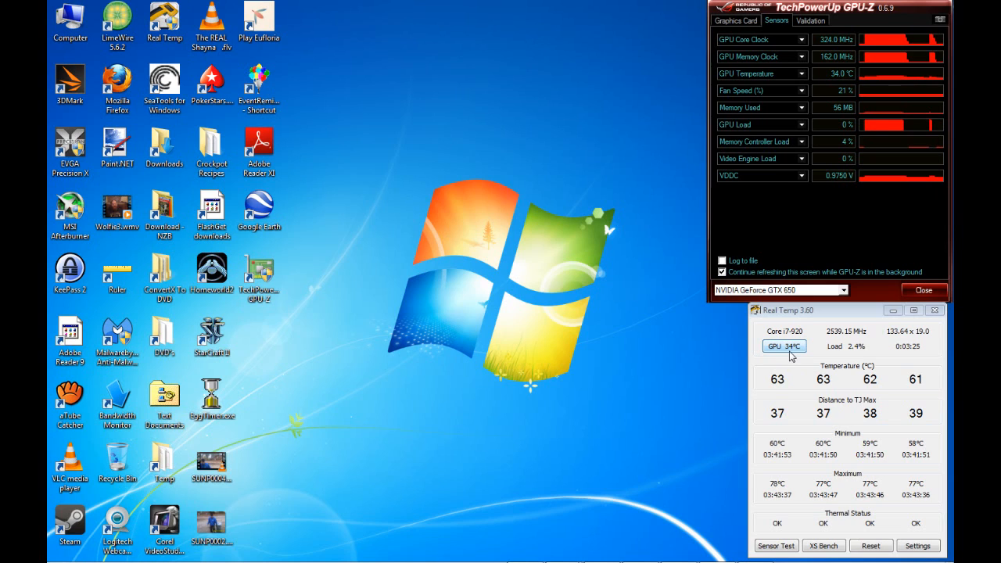
mouse_move(792, 373)
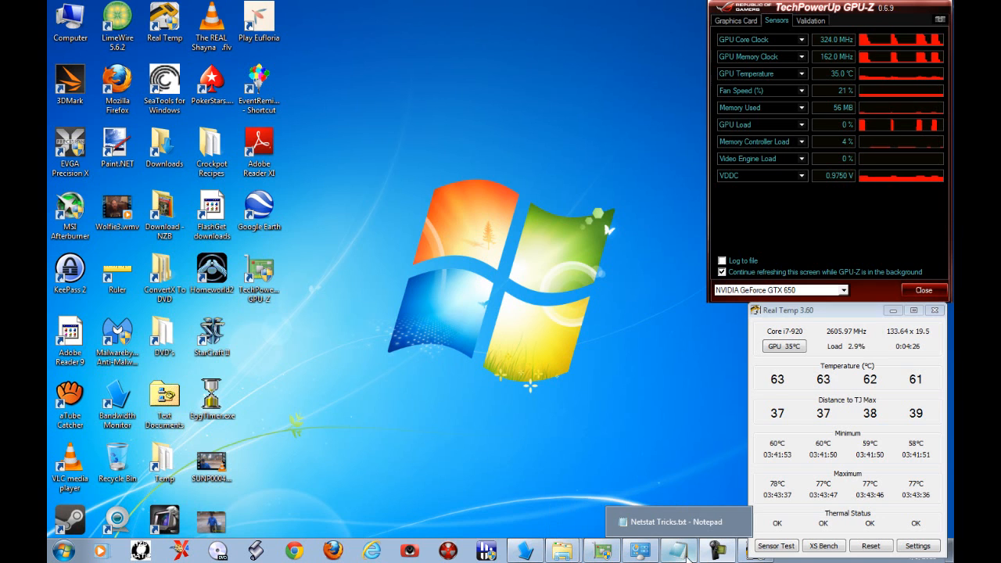
- Bring up the Netstat Tricks notes and copy the netstat -bn command on the first line
click(674, 522)
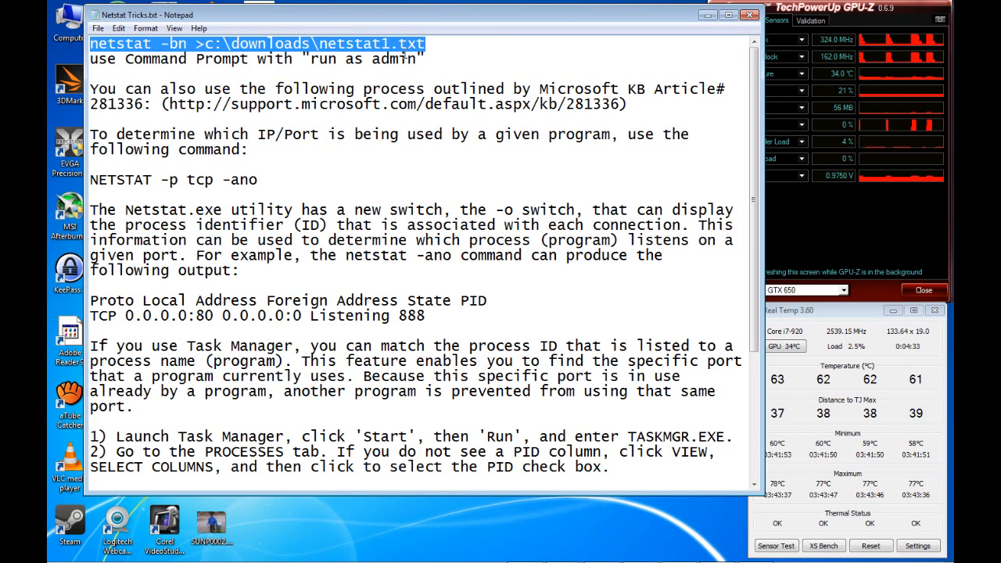
right_click(259, 43)
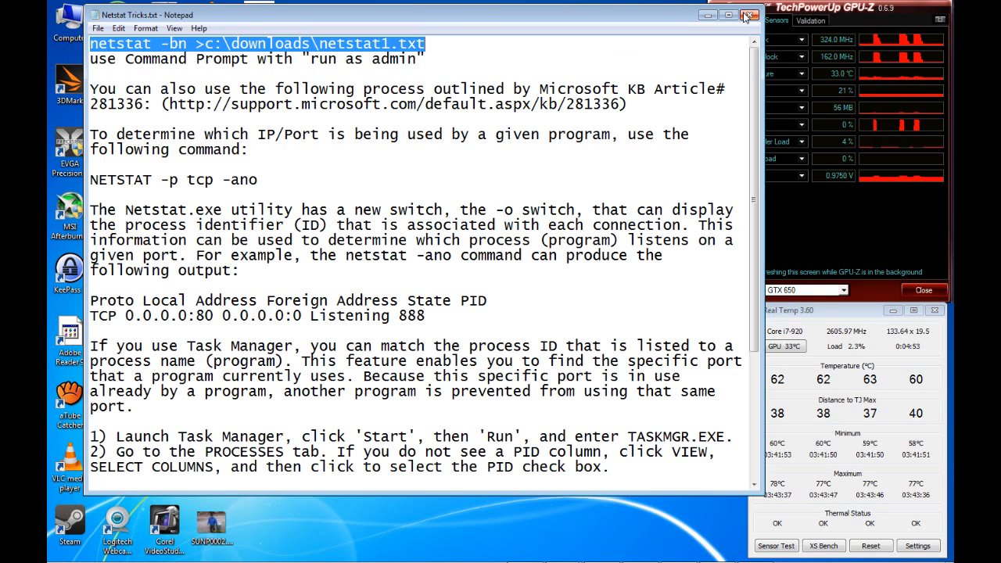
- Run Command Prompt from Accessories with administrator rights
click(750, 15)
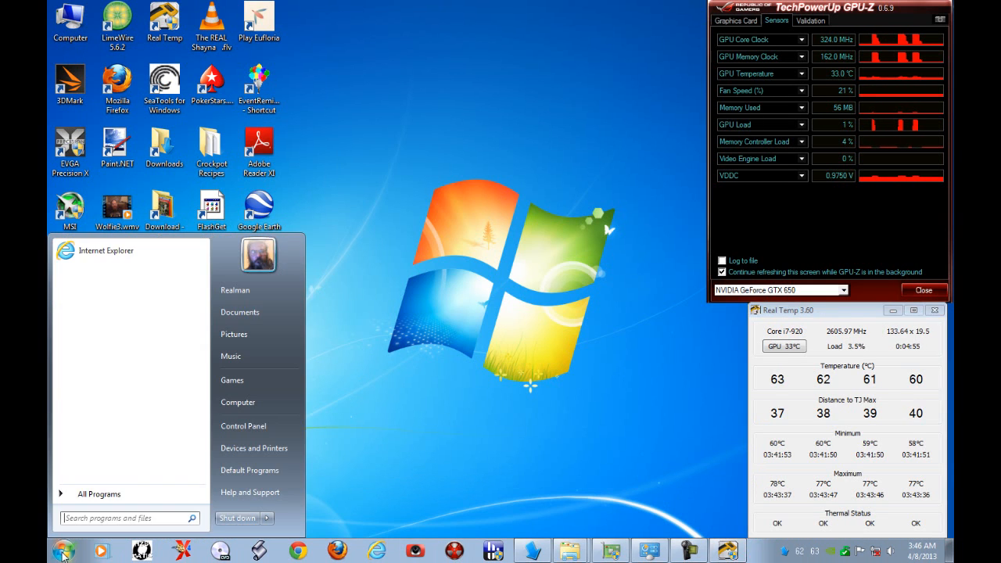
mouse_move(123, 472)
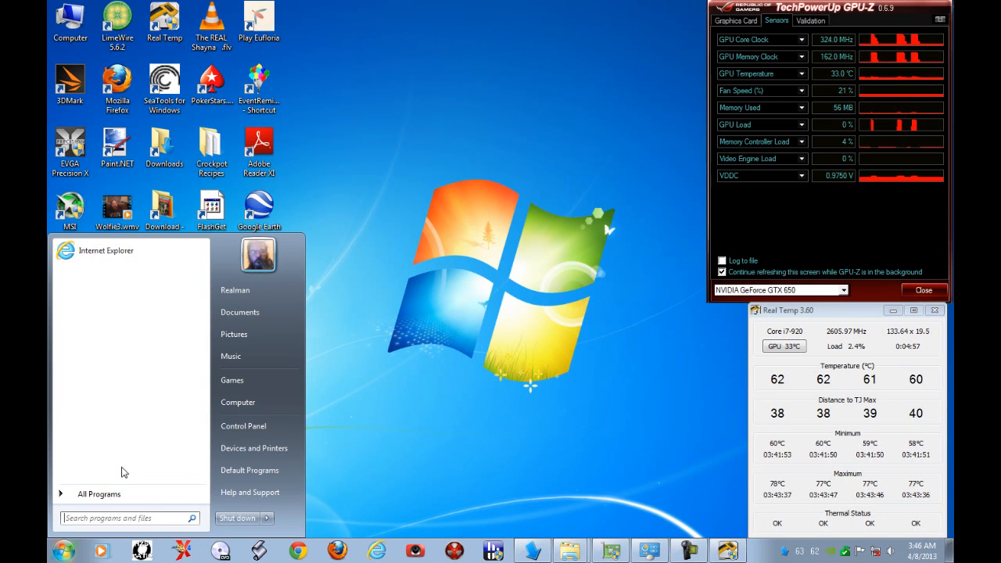
click(98, 493)
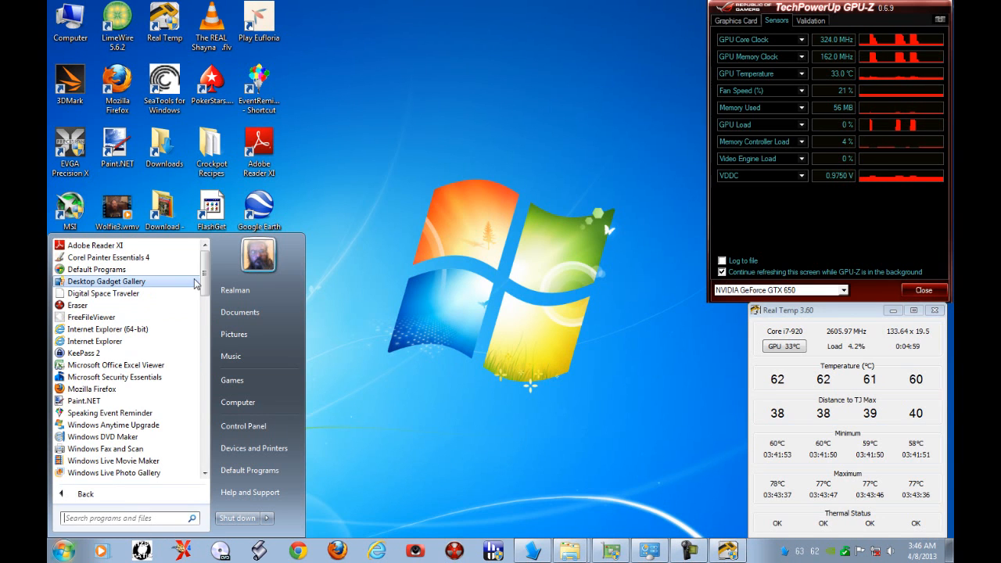
scroll(down, 3)
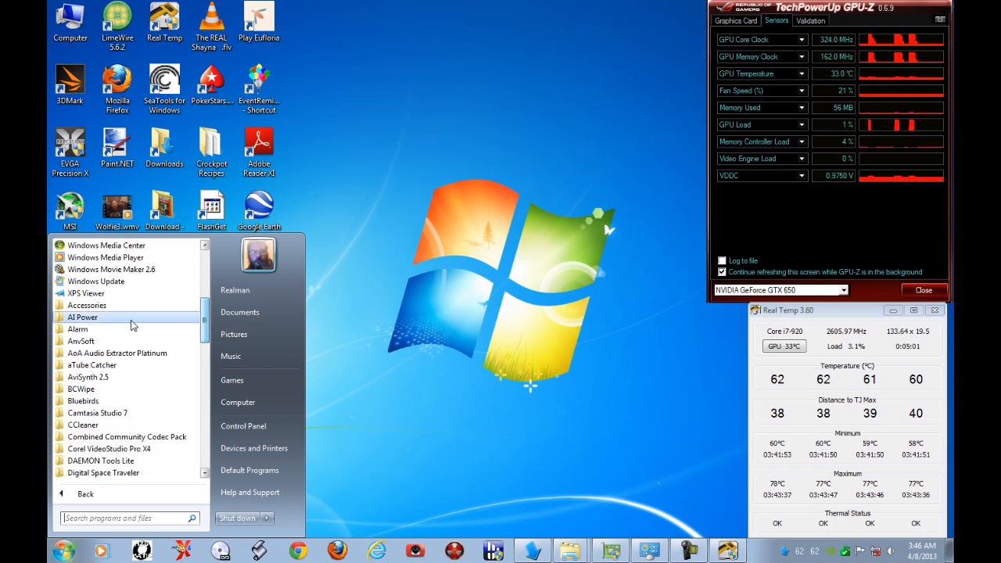
click(87, 305)
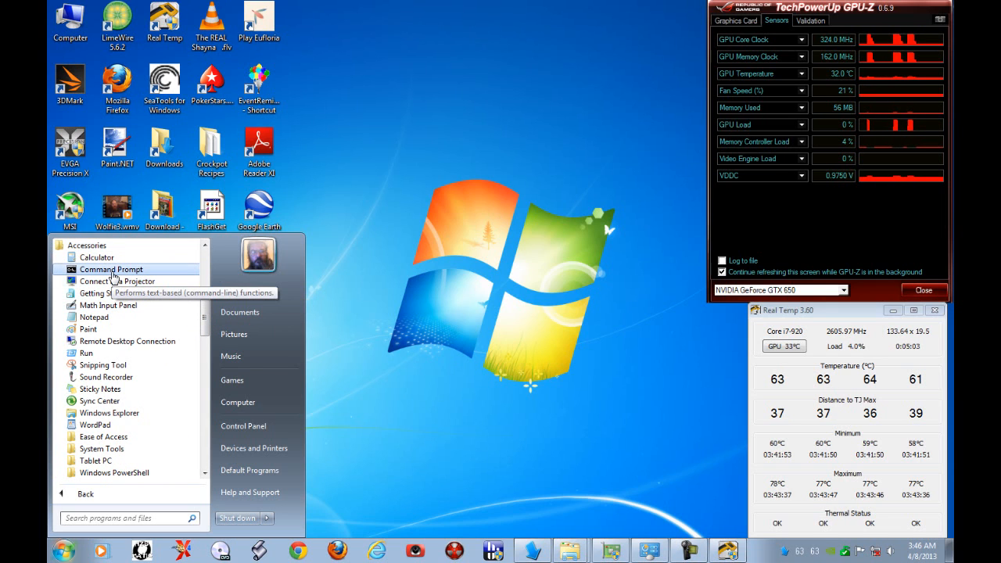
right_click(111, 269)
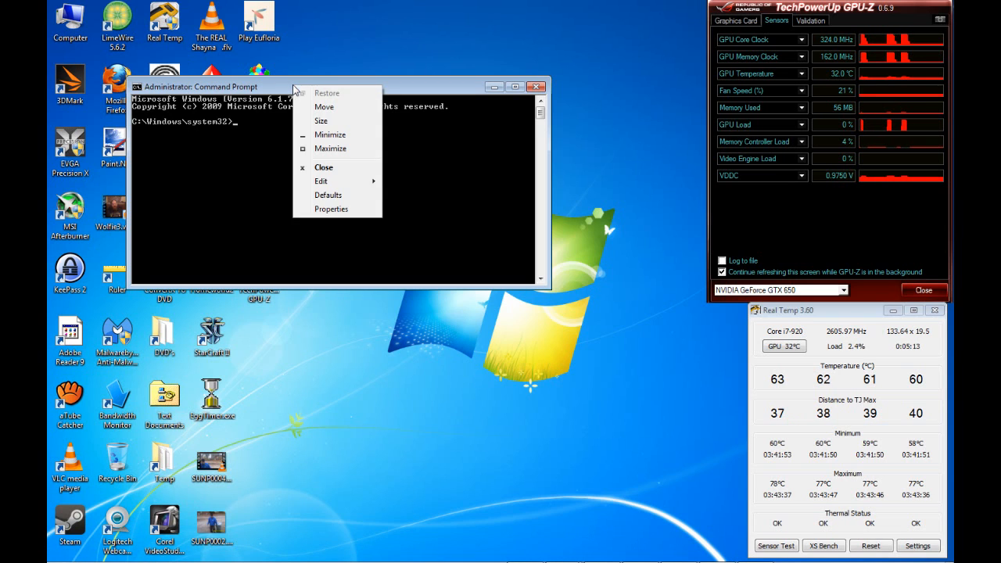
- Paste and run the netstat -bn command that writes output to C:\downloads\netstat1.txt
click(321, 181)
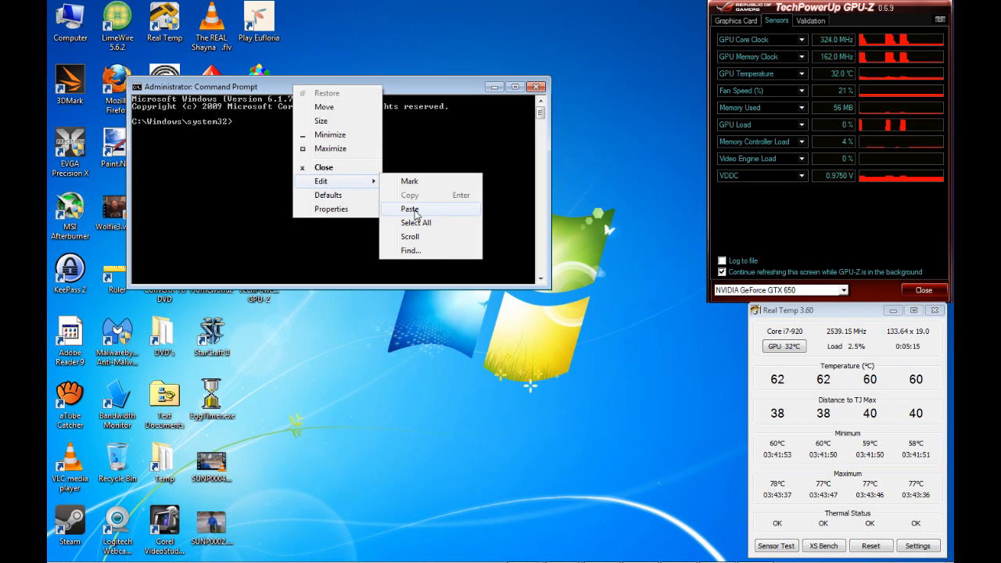
click(409, 209)
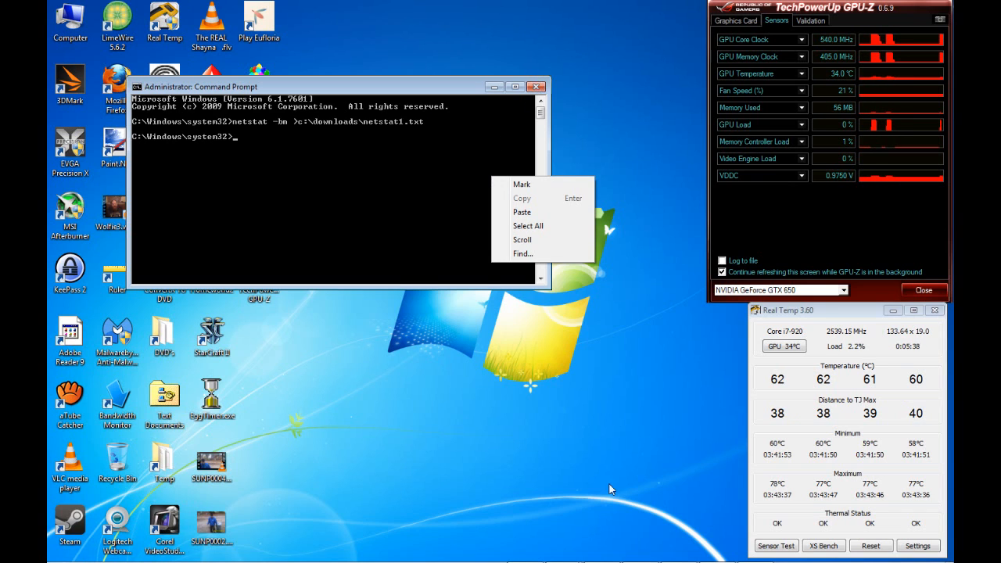
click(536, 86)
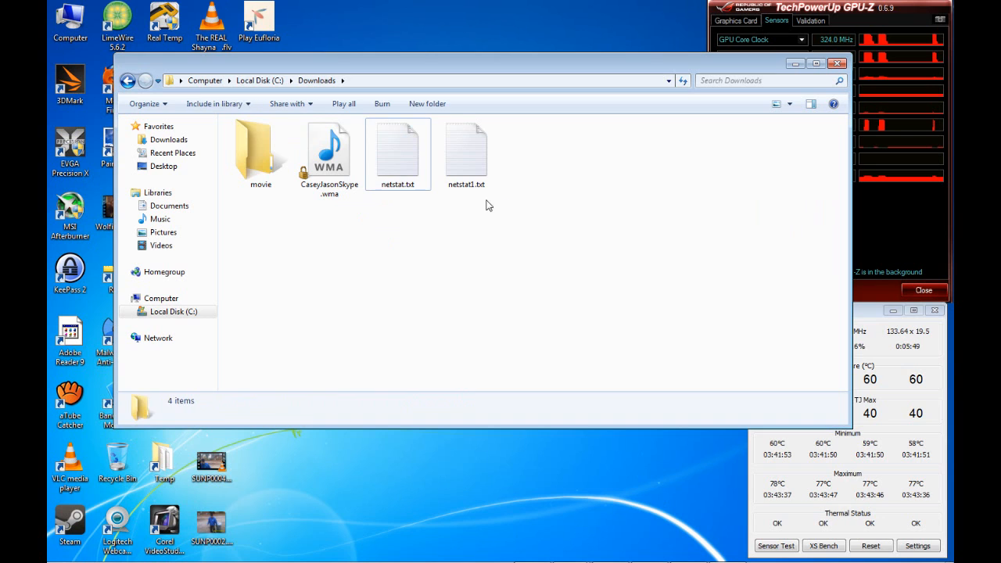
mouse_move(466, 153)
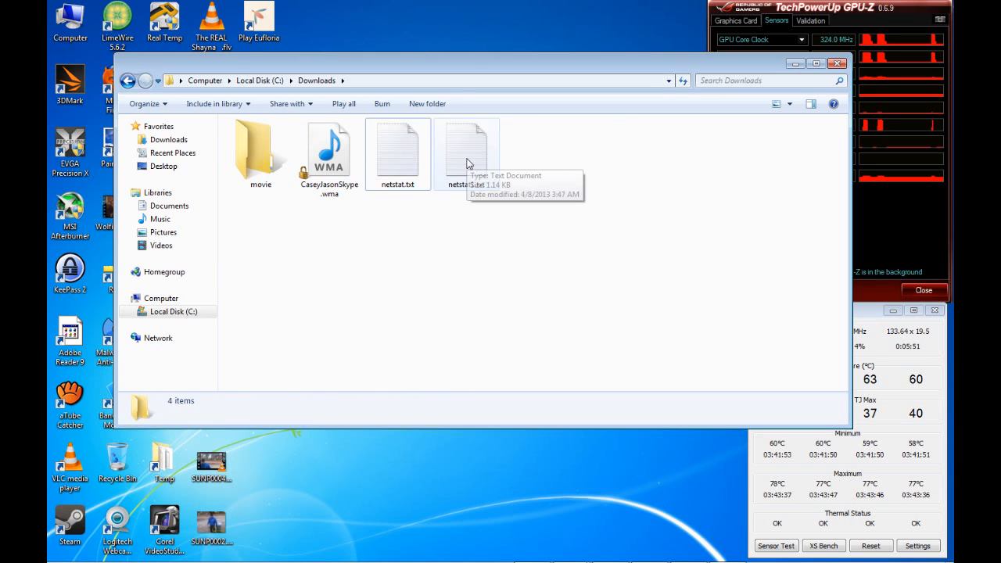
- Open netstat1.txt from C:\Downloads
double_click(468, 148)
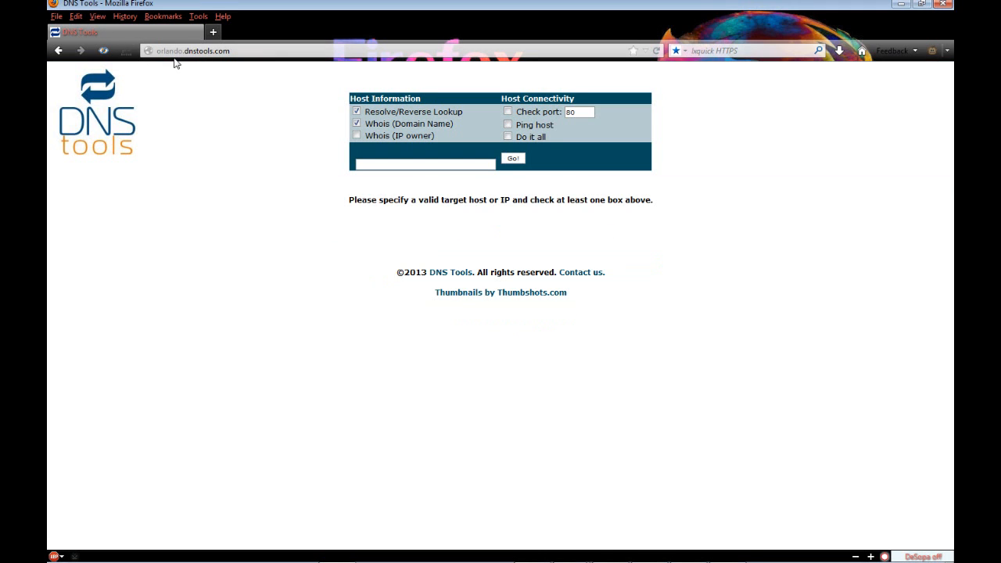
mouse_move(210, 65)
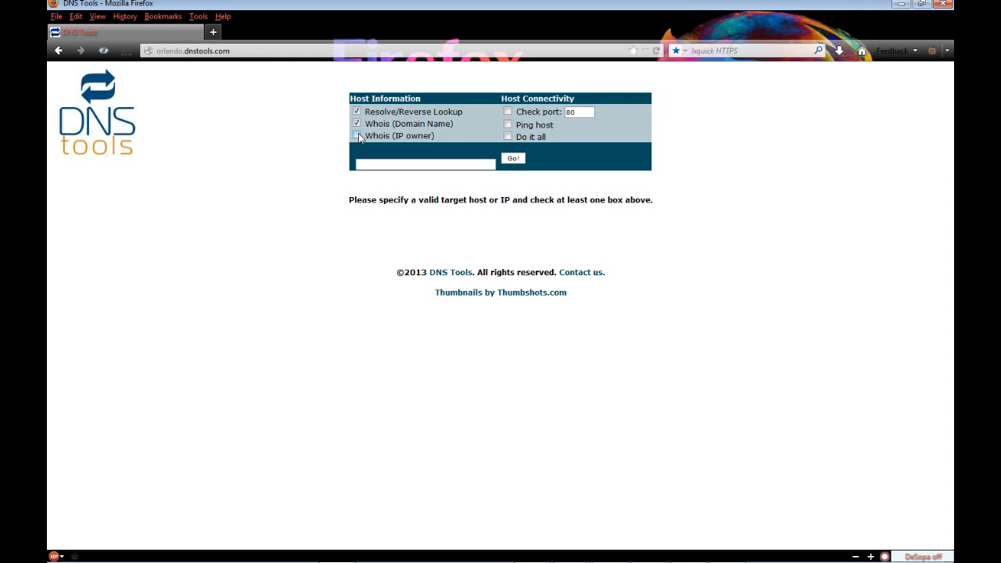
- Look up 5.9.225.185 in DNS Tools and read its RIPE whois record (MagDevelopers, Russia)
right_click(424, 165)
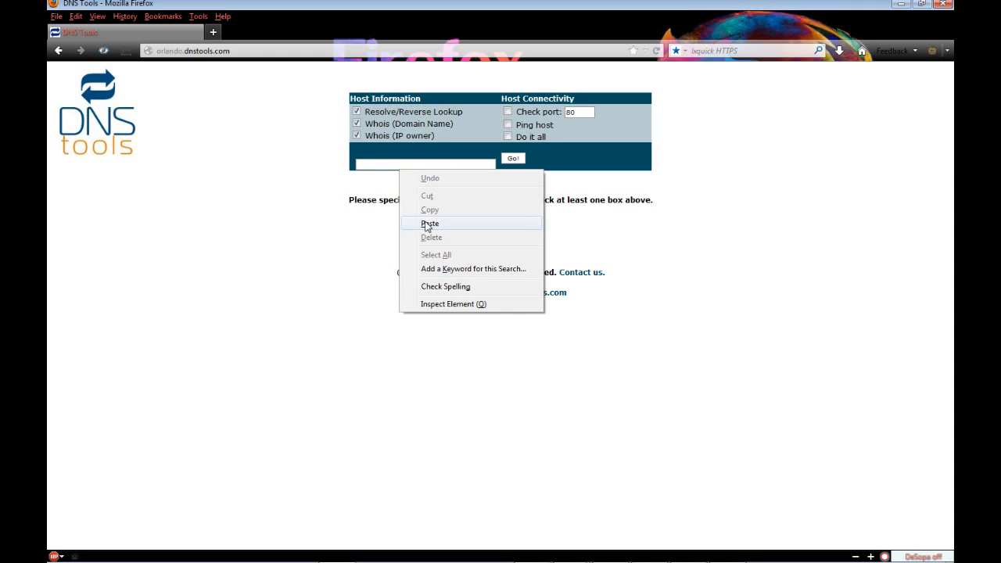
click(429, 222)
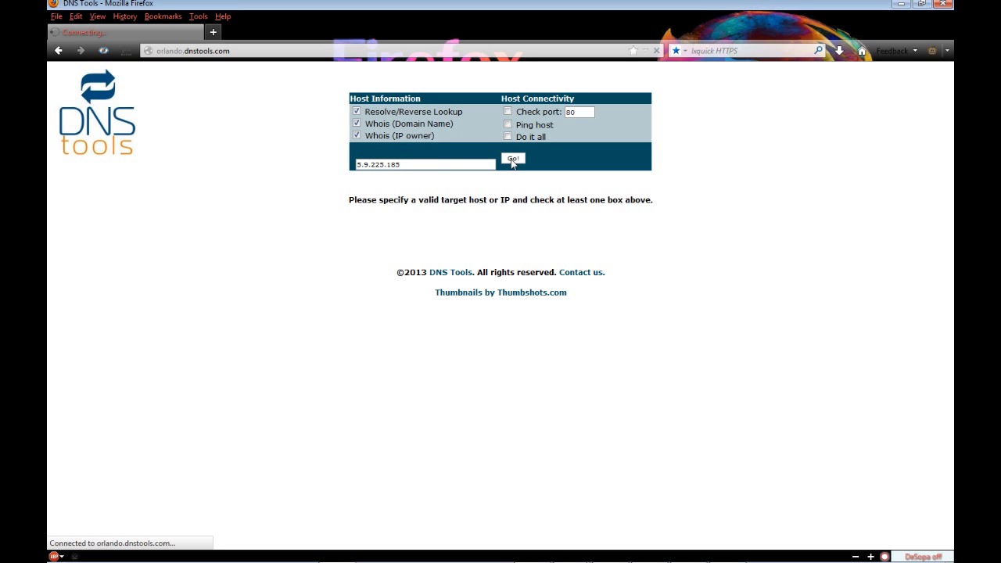
click(513, 159)
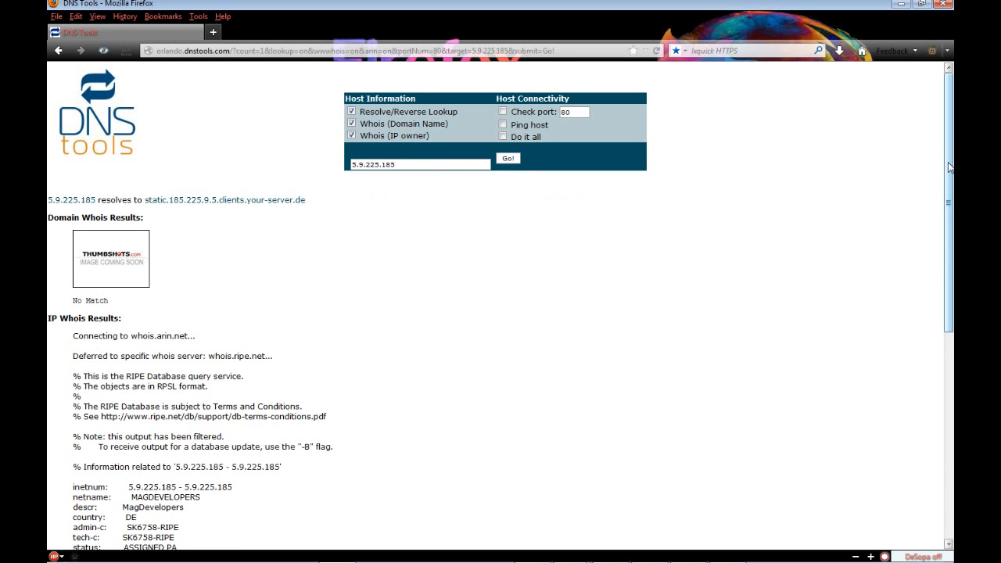
scroll(down, 3)
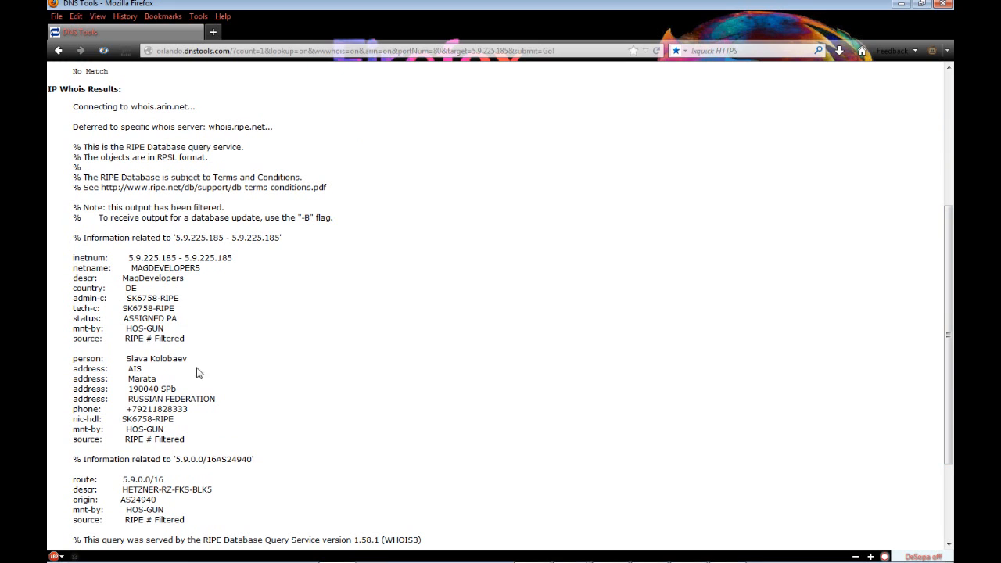
mouse_move(364, 405)
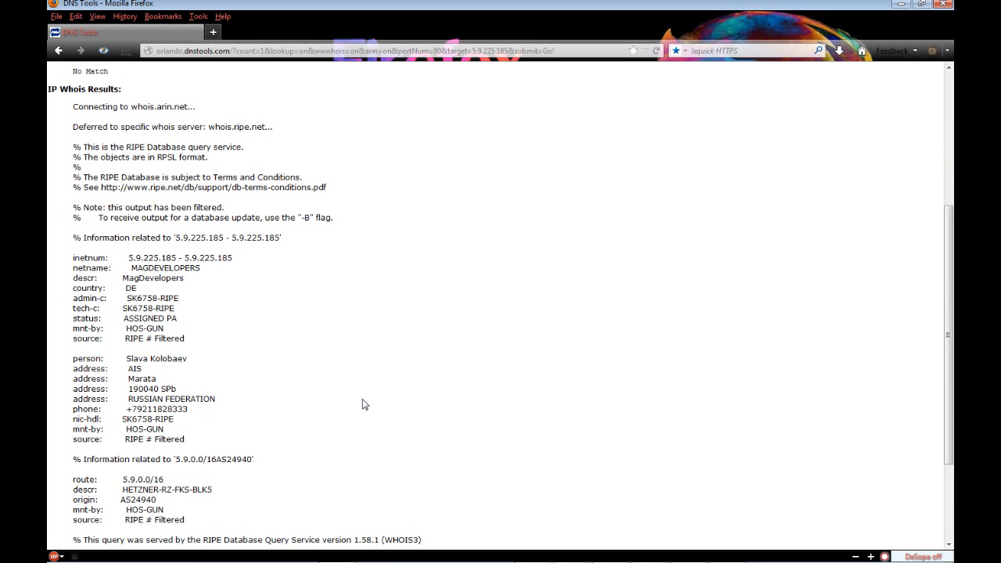
mouse_move(207, 103)
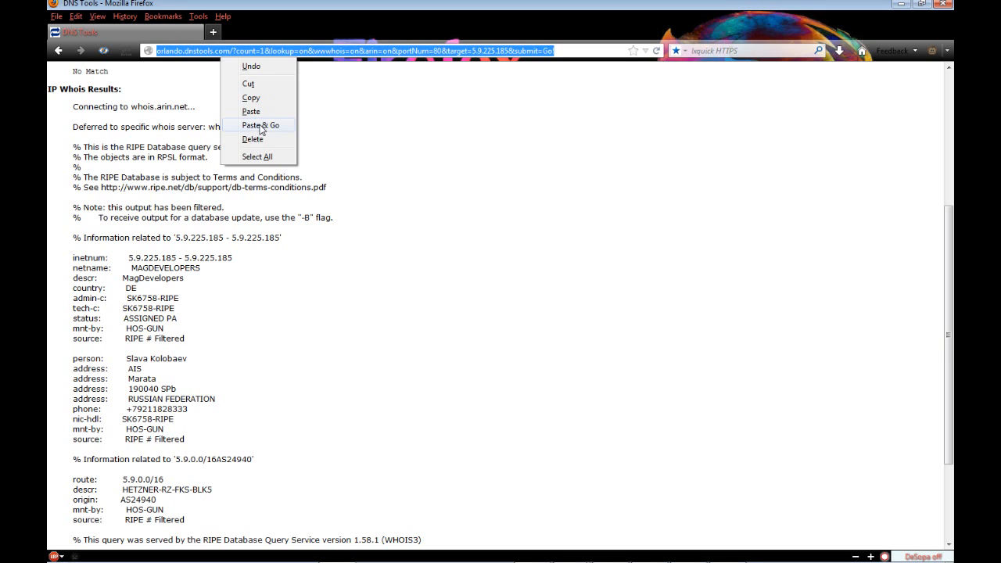
click(263, 125)
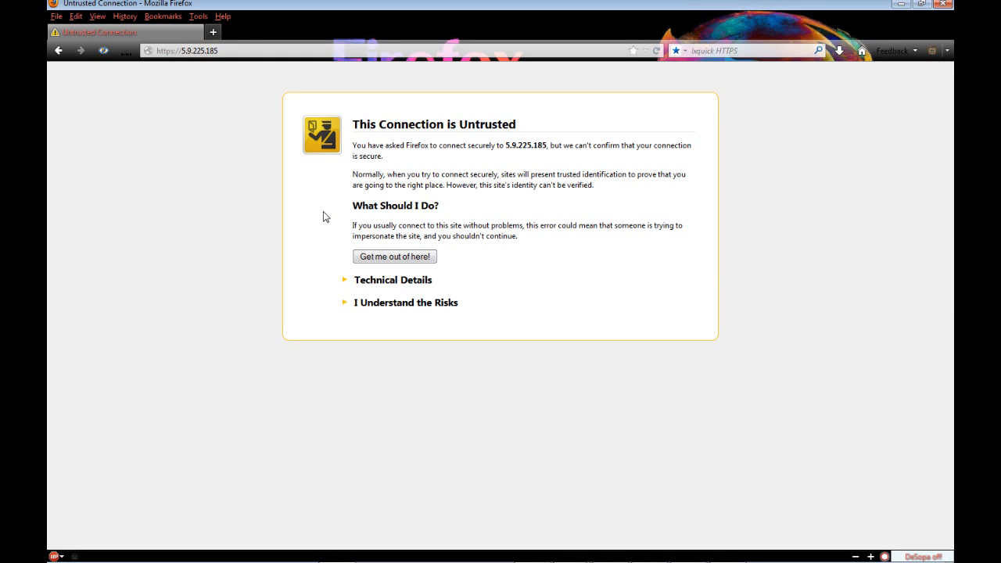
mouse_move(393, 284)
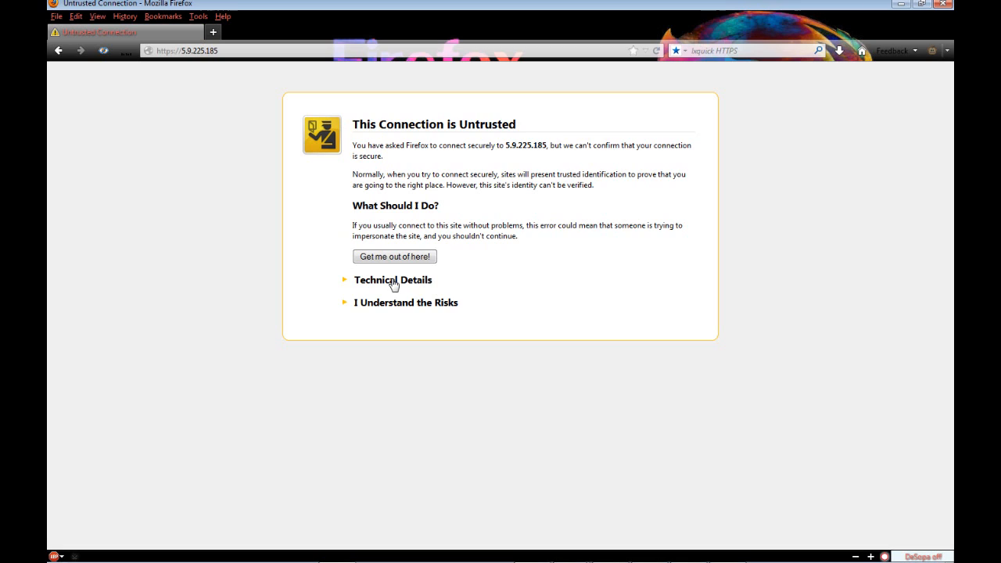
click(393, 280)
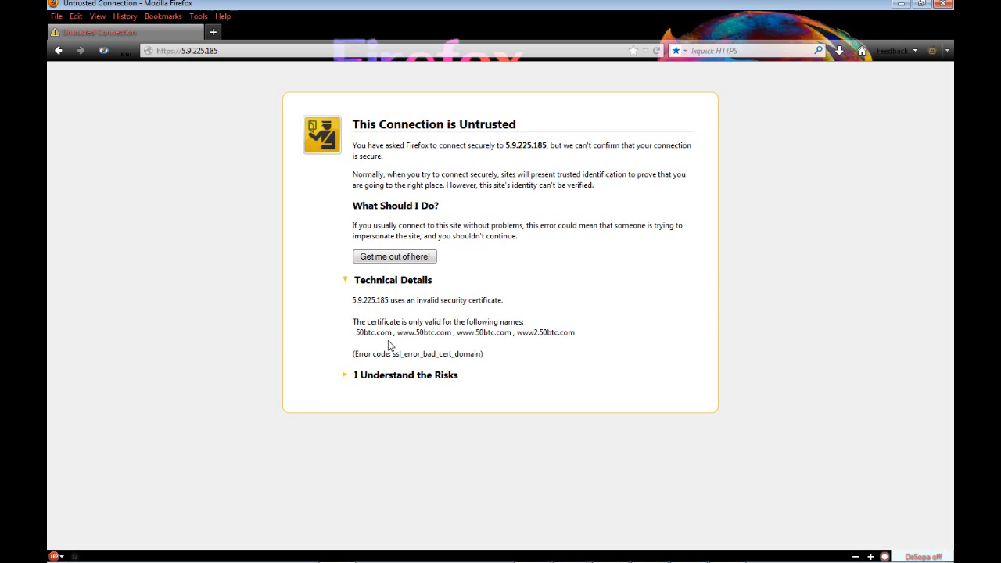
mouse_move(367, 345)
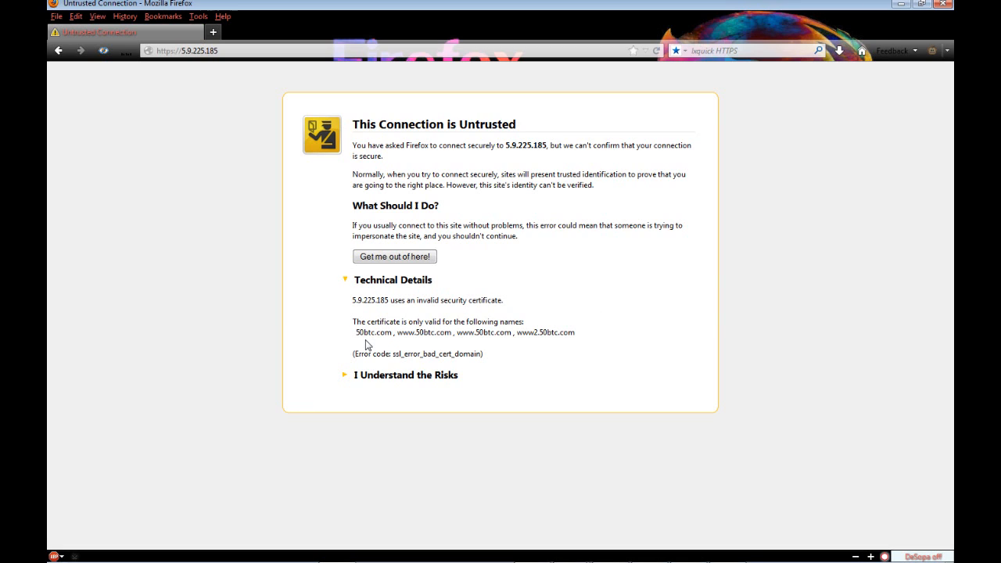
mouse_move(426, 332)
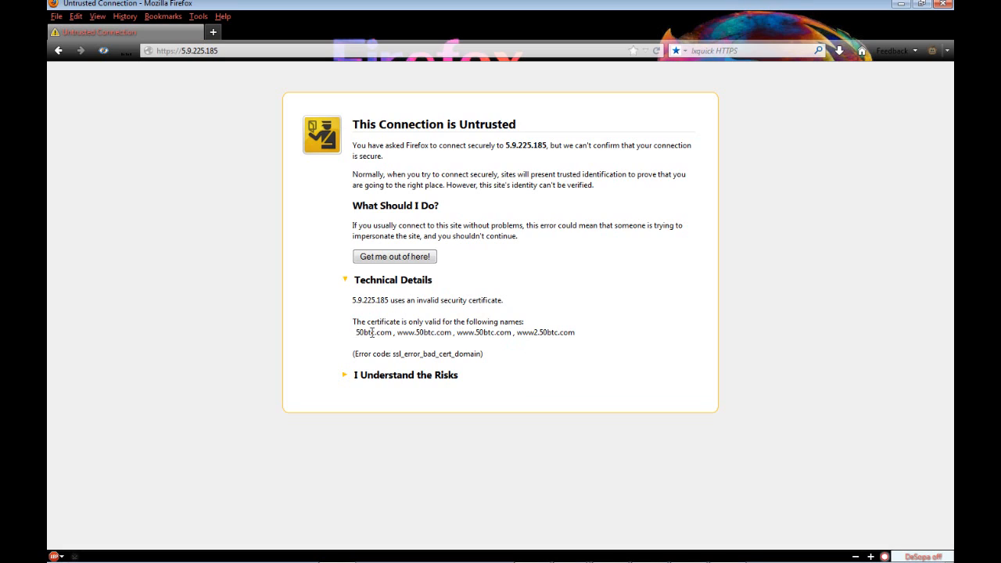
mouse_move(630, 327)
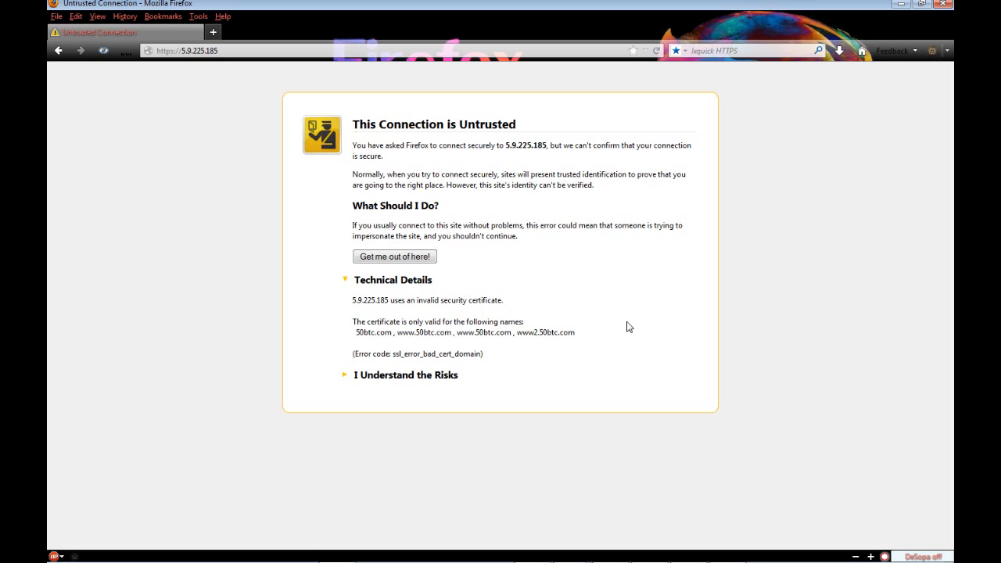
mouse_move(351, 339)
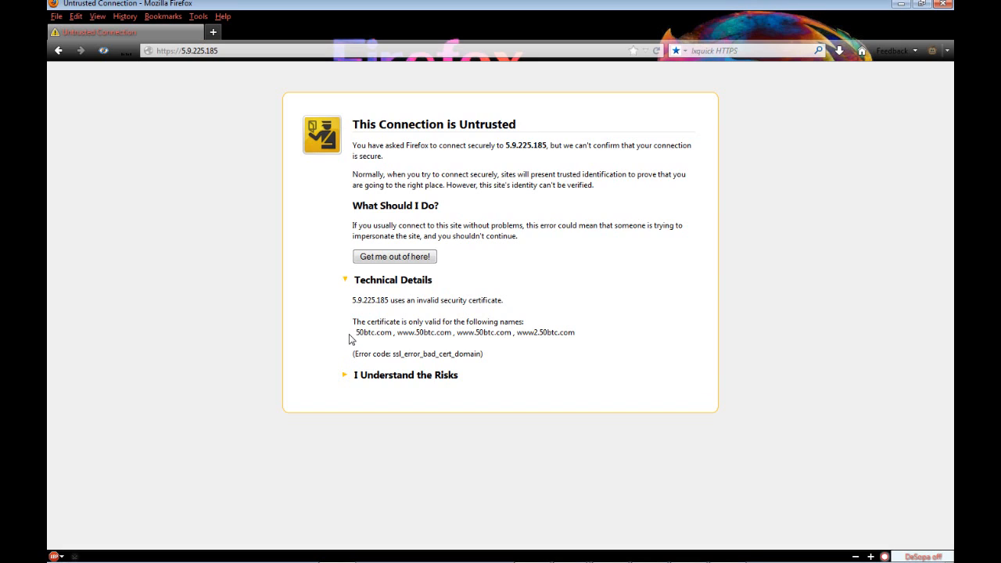
mouse_move(350, 345)
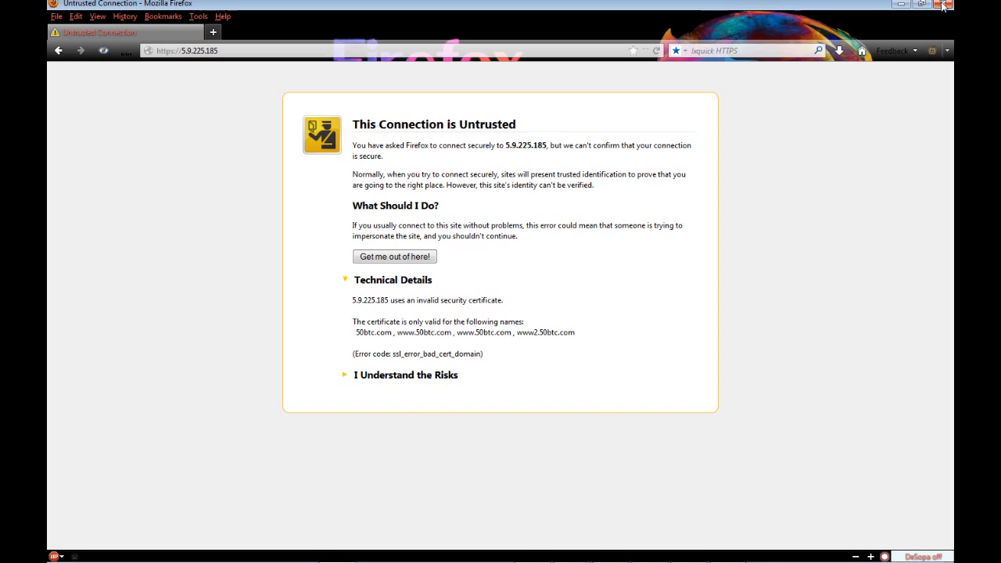
click(943, 5)
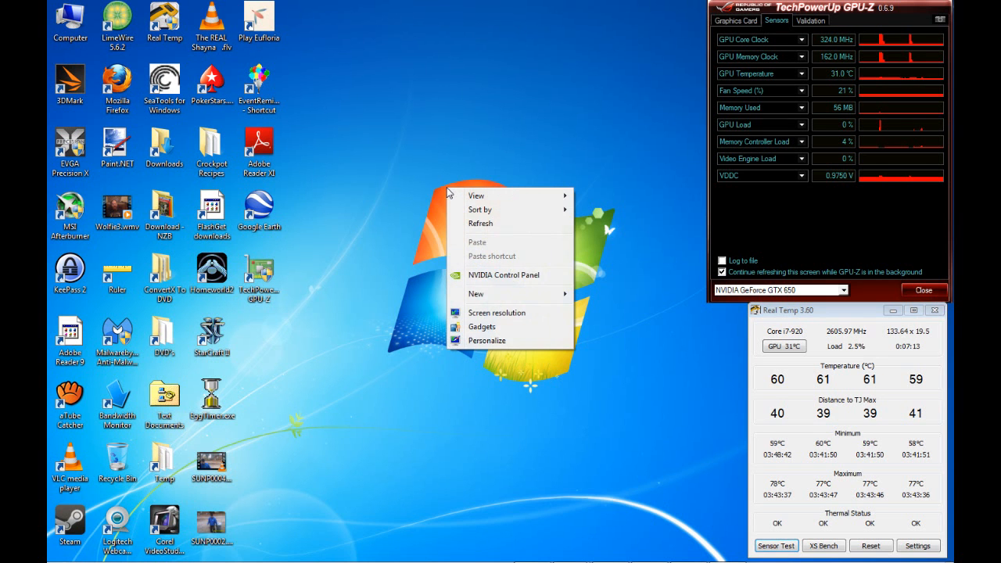
- Open the file location of the iehighutil.exe *32 process, C:\Temporary
click(389, 223)
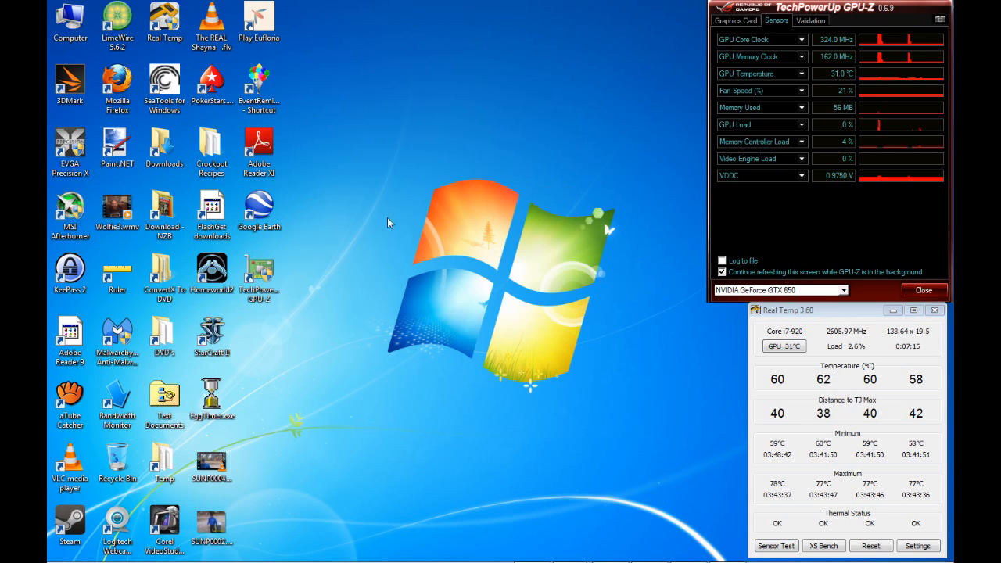
mouse_move(444, 227)
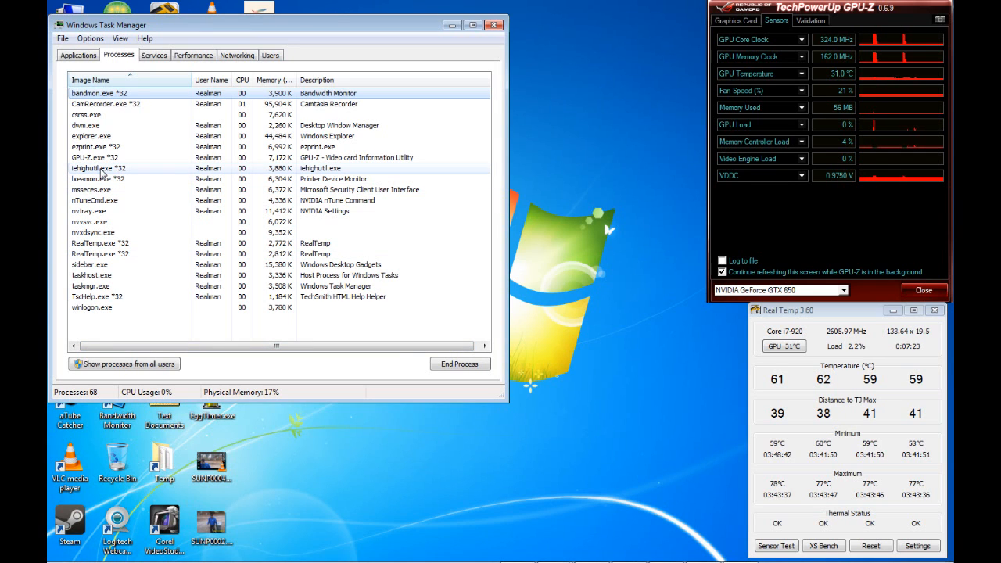
right_click(98, 168)
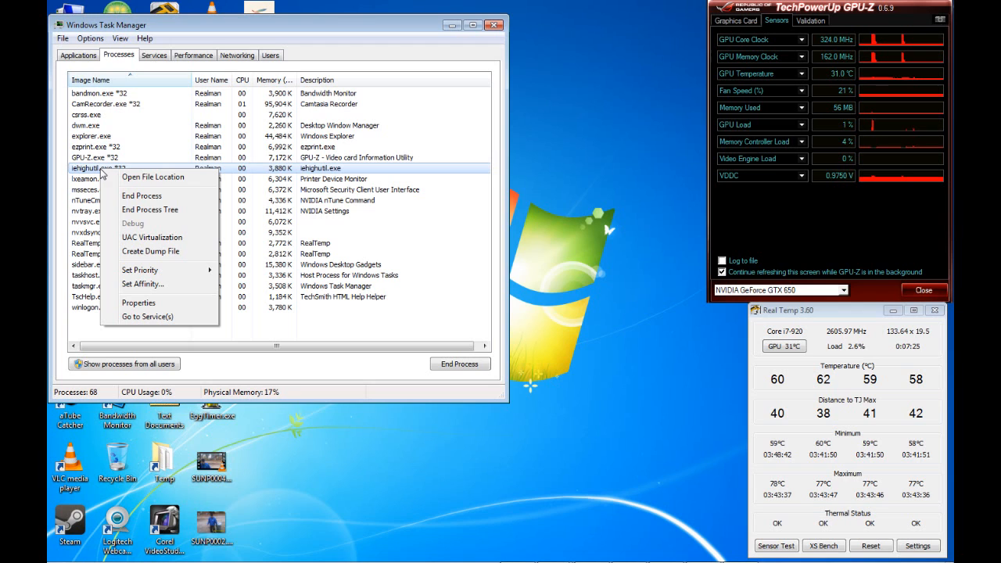
click(152, 177)
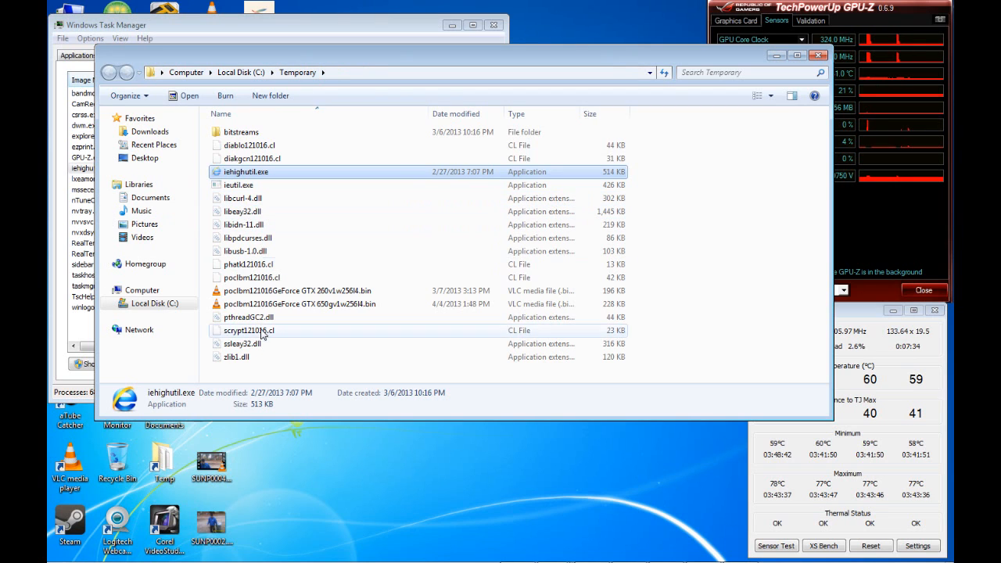
mouse_move(293, 284)
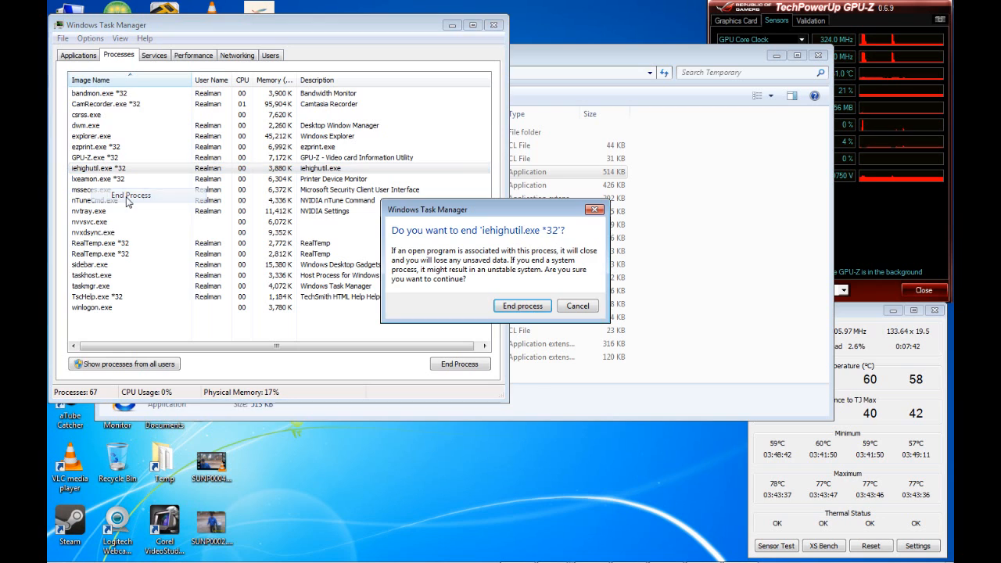
- End iehighutil.exe, permanently delete the 18 miner files in C:\Temporary, and close the folder
click(521, 306)
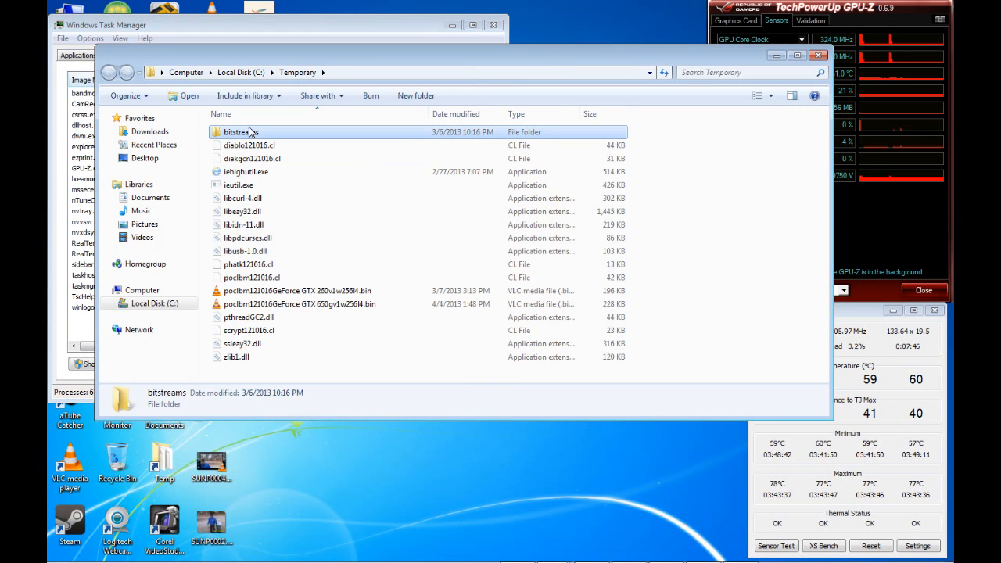
key(Delete)
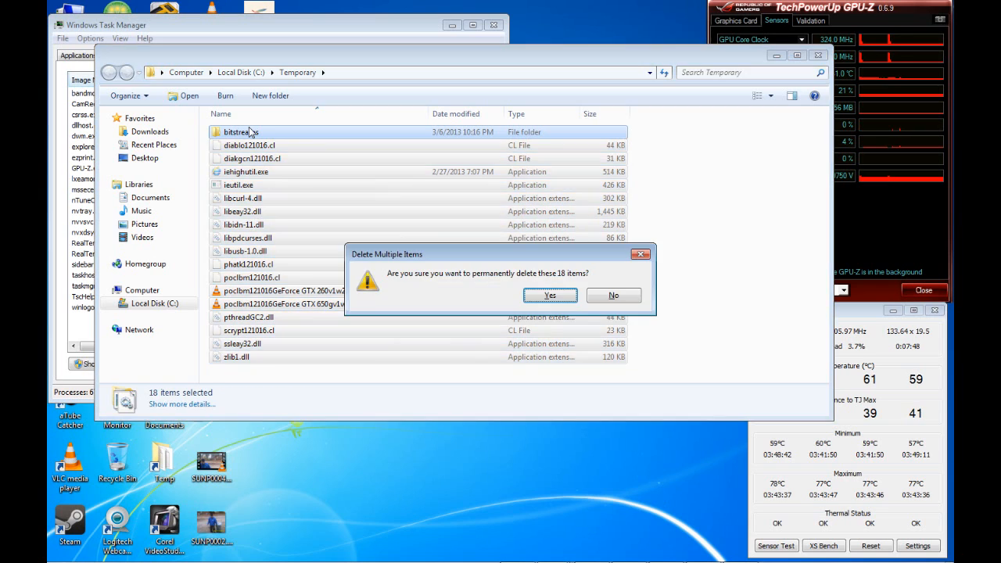
click(550, 295)
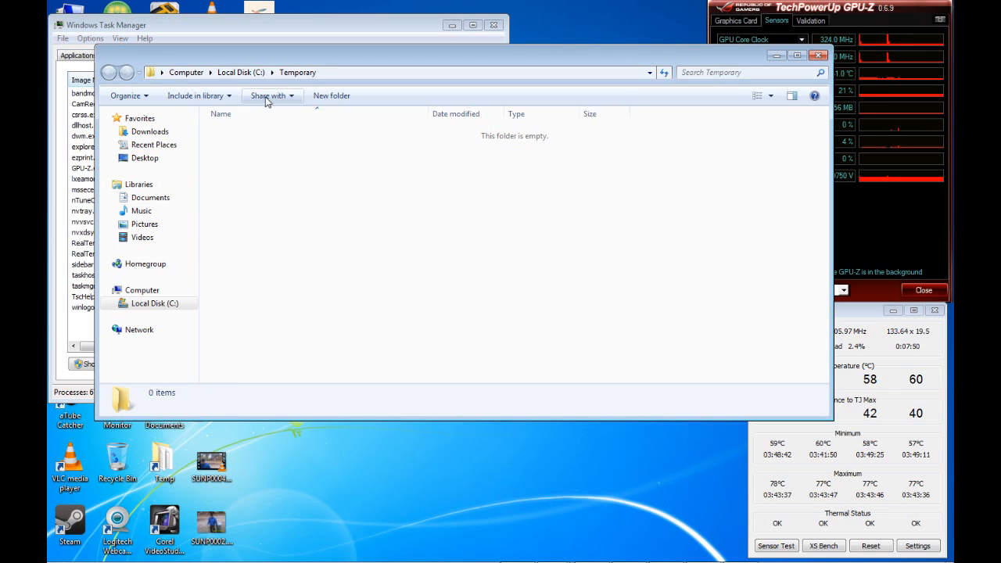
click(116, 72)
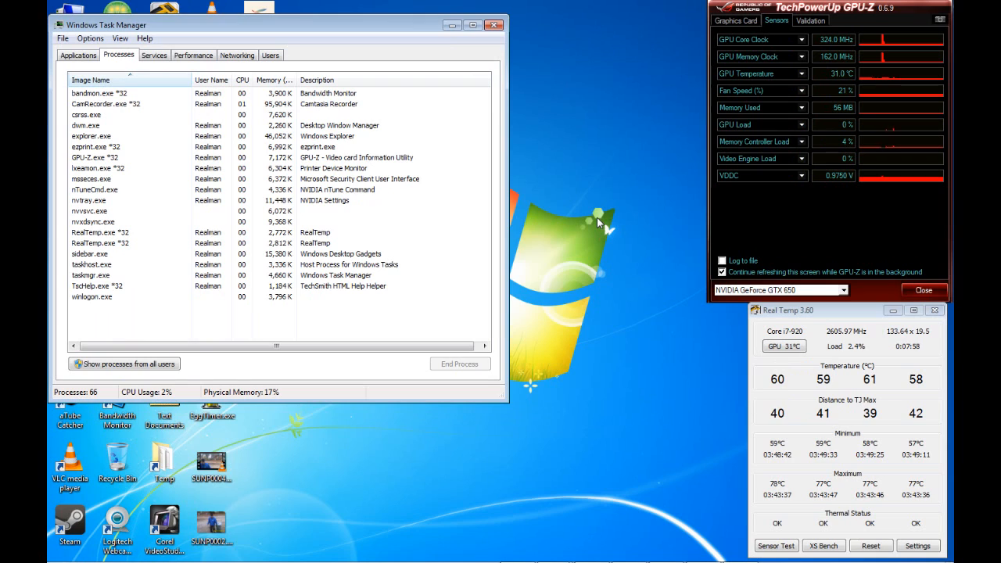
mouse_move(569, 176)
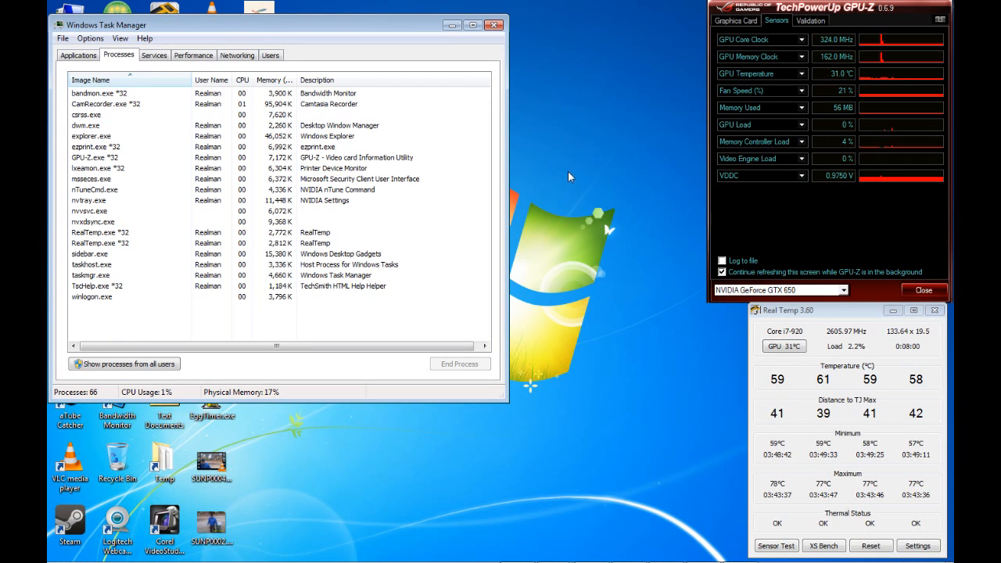
mouse_move(614, 215)
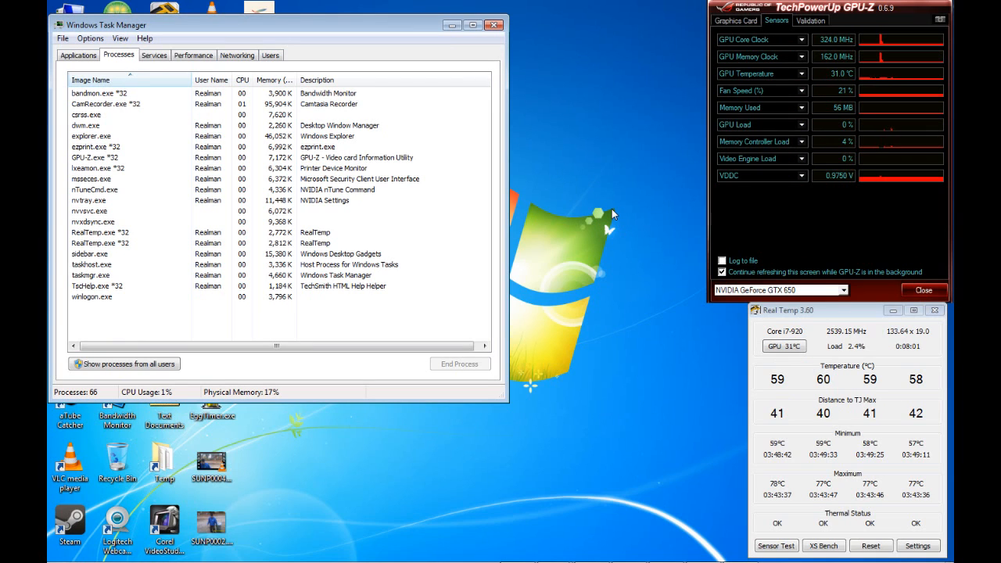